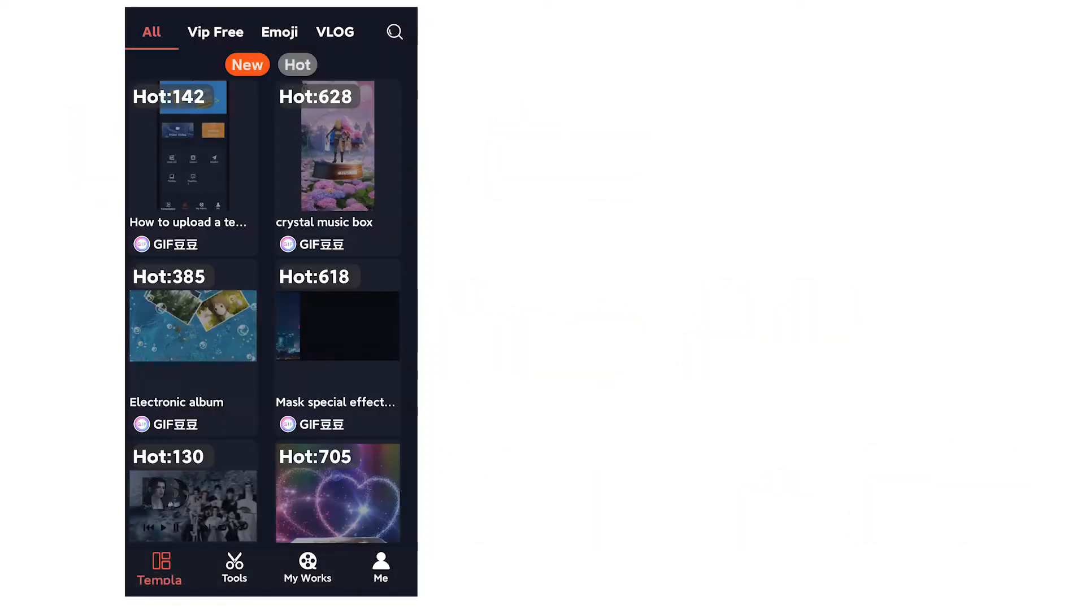
- Start a new video project from the Tools page, bringing up the Layer Types panel
left_click(234, 567)
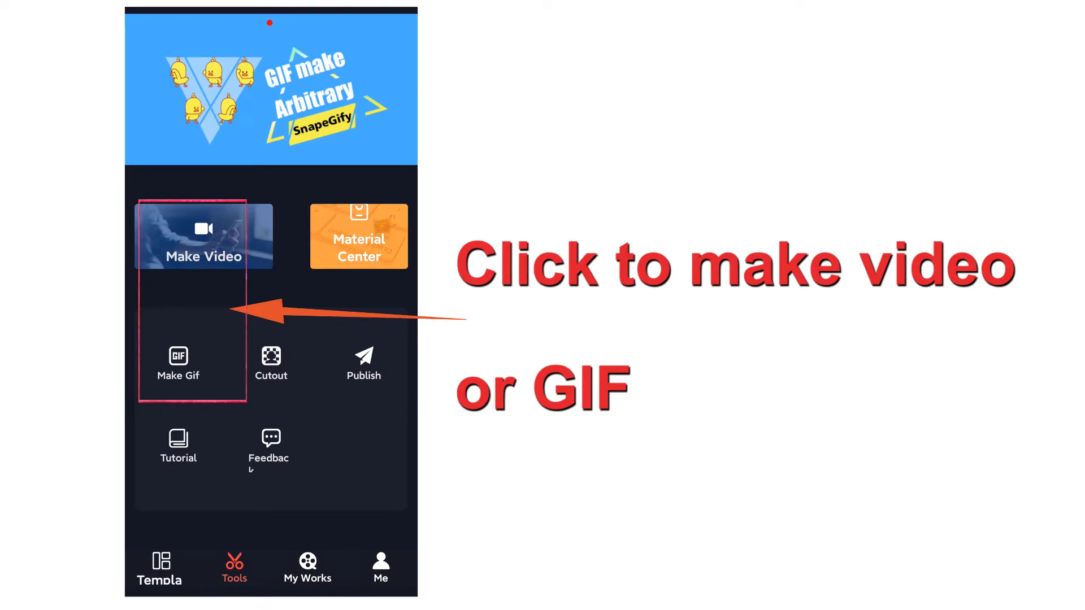
left_click(203, 235)
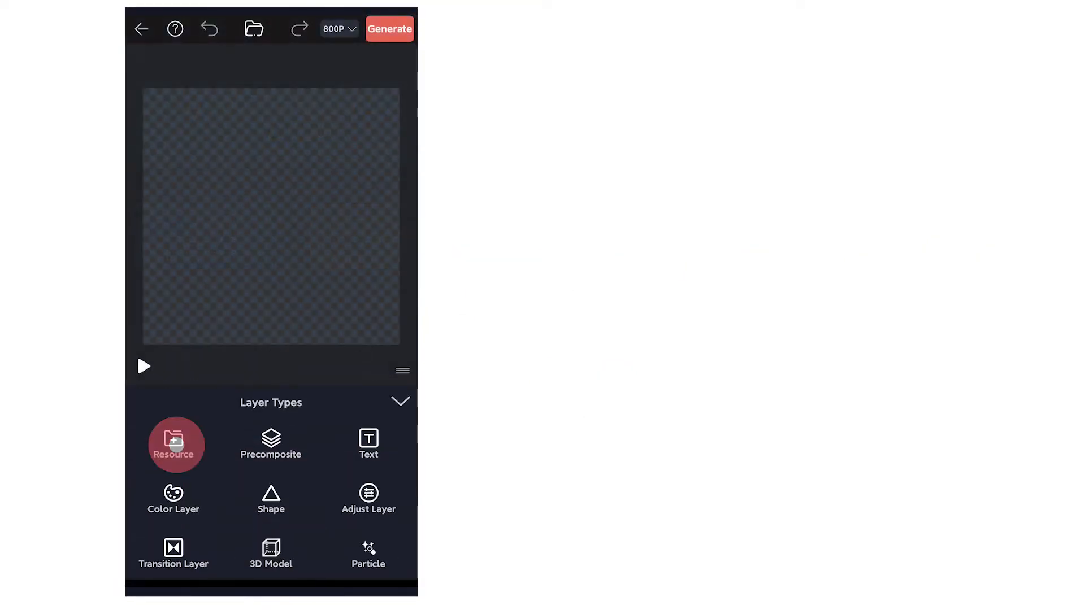
- Add a text layer reading 'Video AE' above the starry galaxy clip
left_click(173, 445)
type("Video AE")
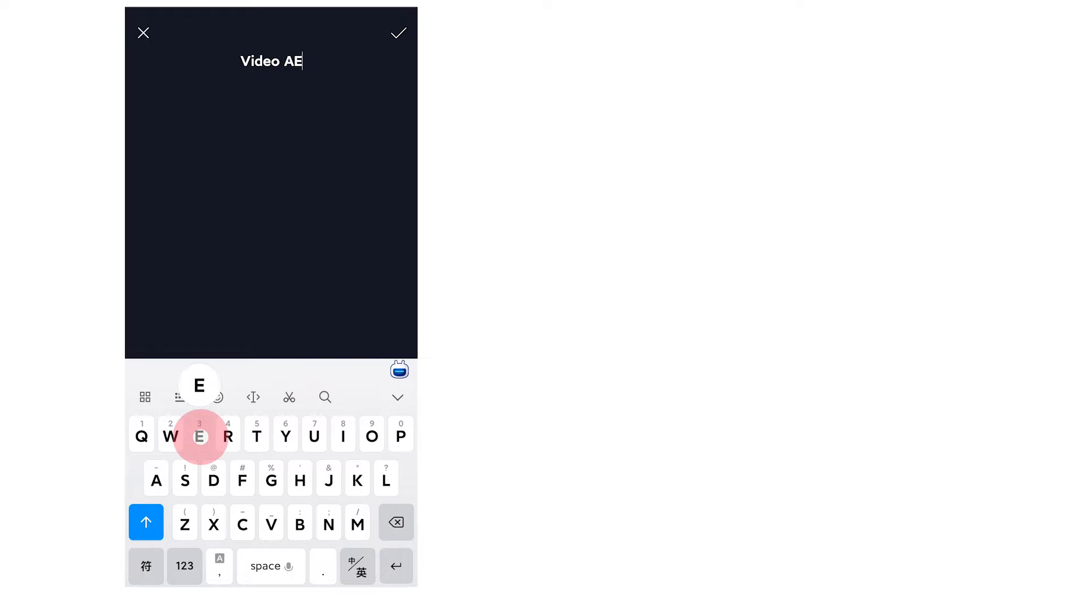
left_click(398, 33)
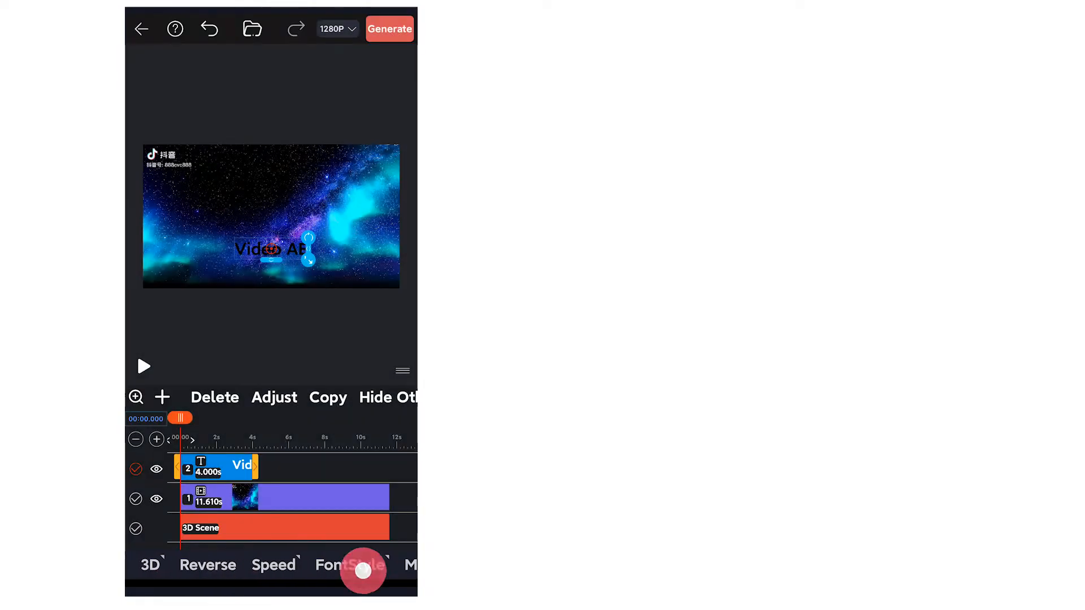
- Scale up the Video AE text and trim the galaxy clip to 4.000s
left_click(355, 564)
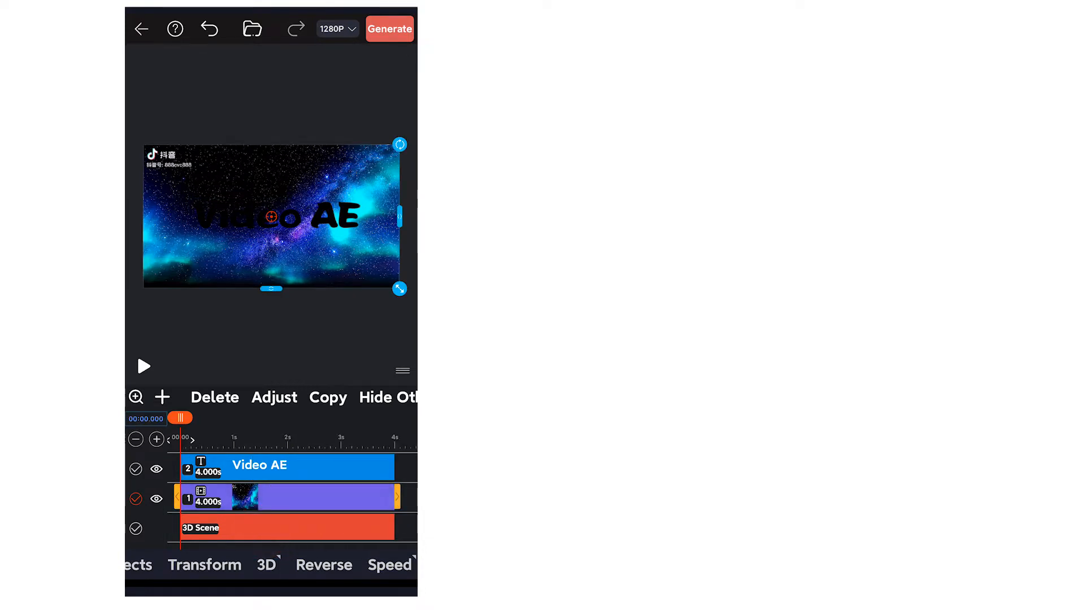
left_click(283, 497)
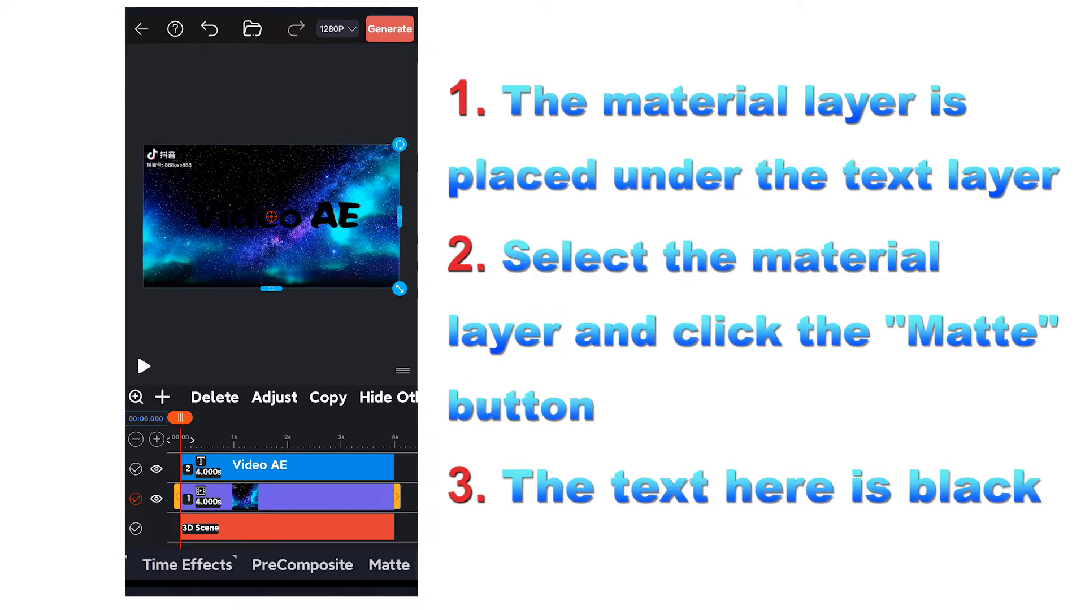
- Matte the galaxy video with the text's alpha so it shows only inside the letters
left_click(388, 564)
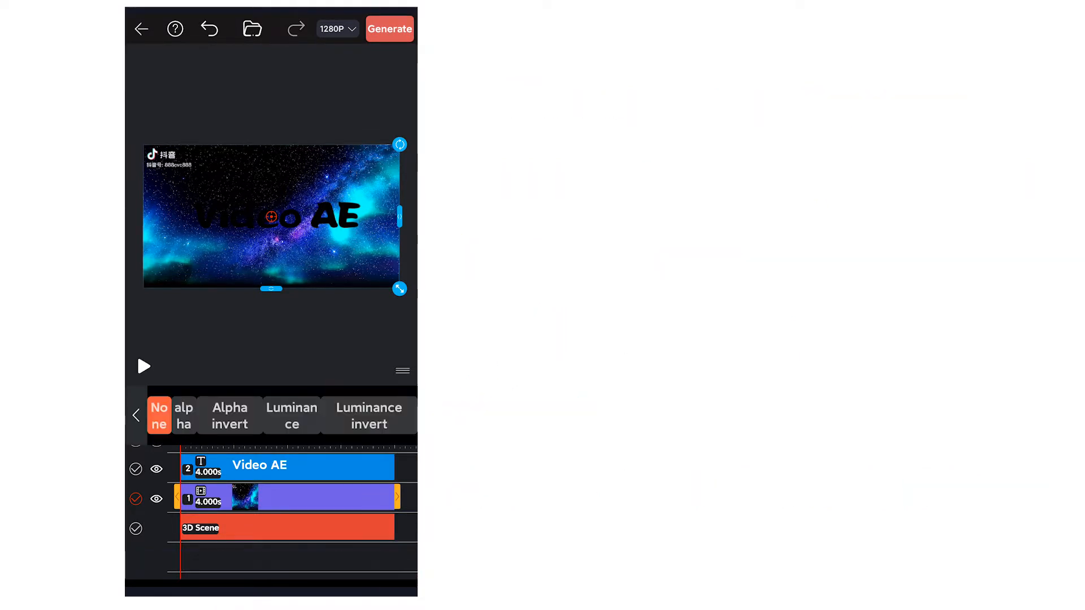
left_click(184, 416)
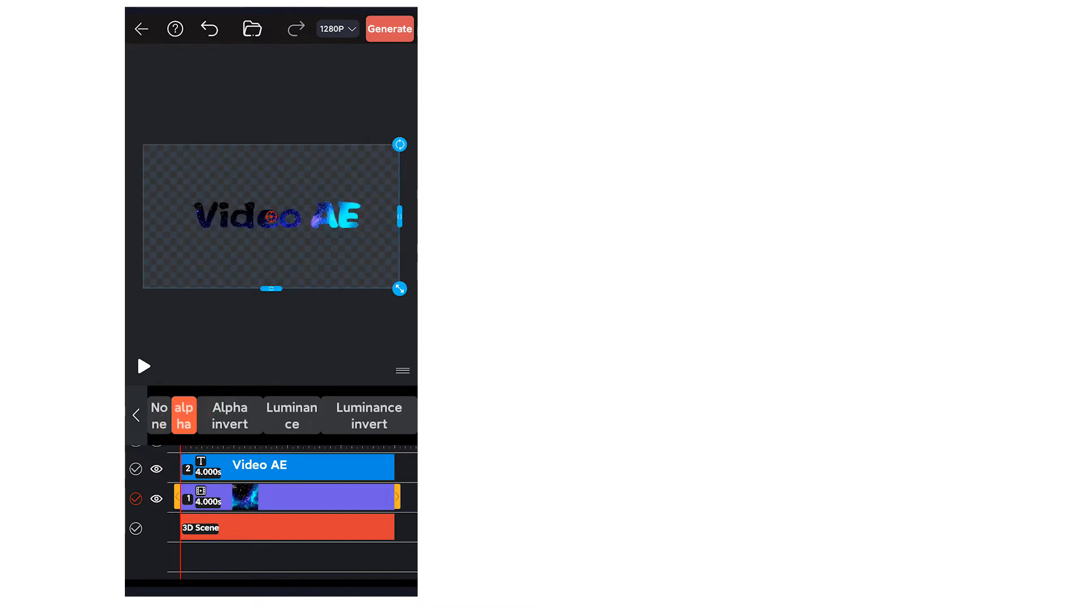
left_click(144, 366)
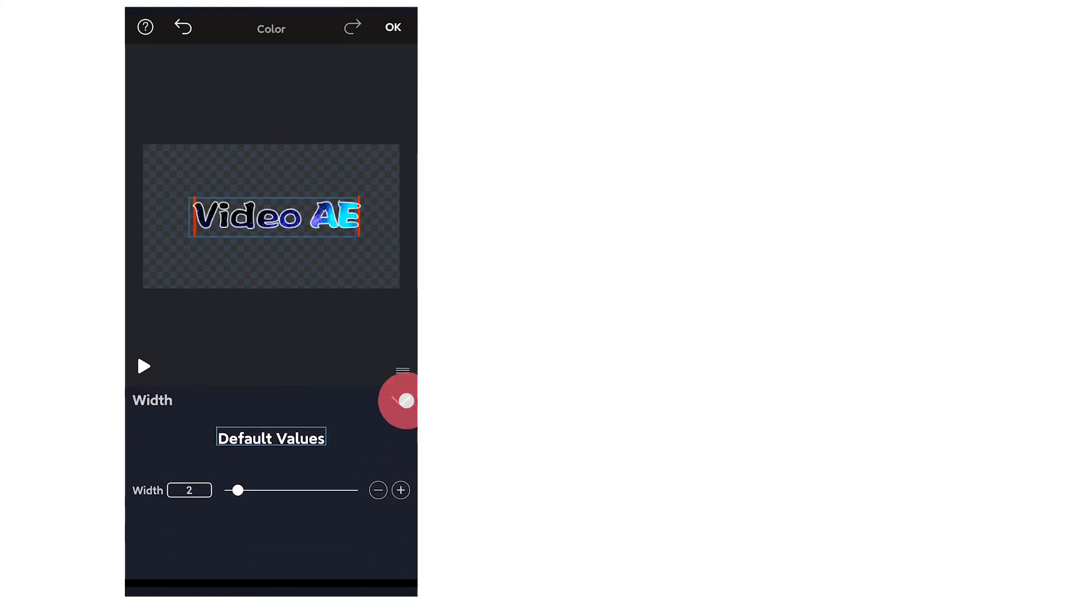
- Confirm a stroke width of 2 on the copied text layer's outline
left_click(392, 27)
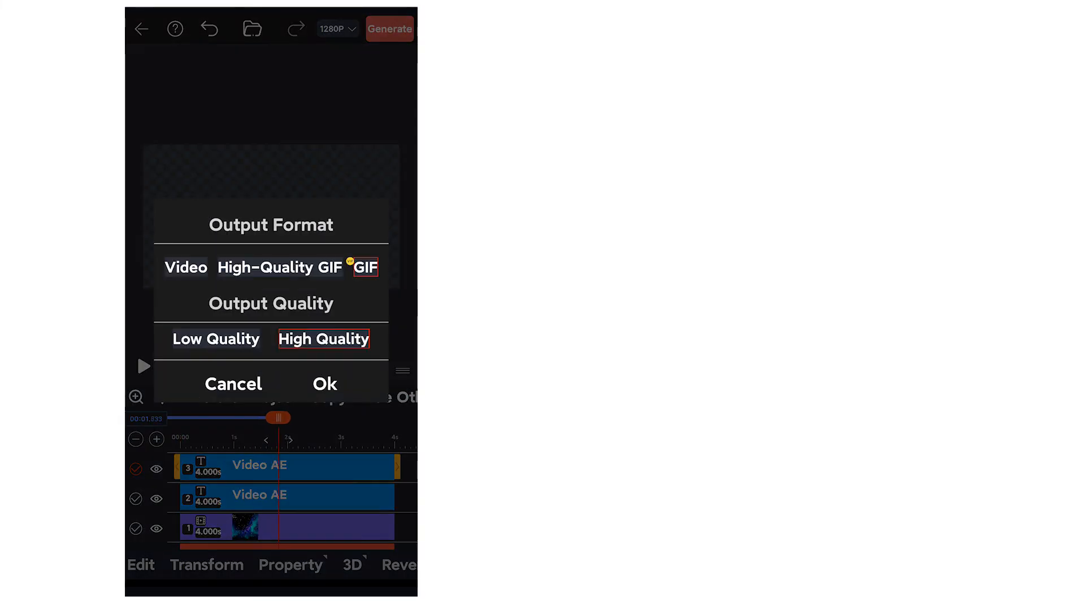